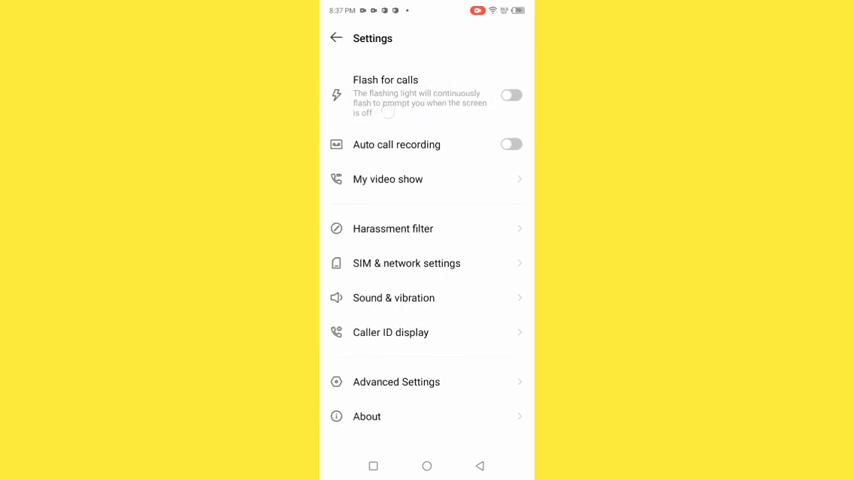
Swipe up from the home screen to reveal the app drawer with Settings
scroll(up, 3)
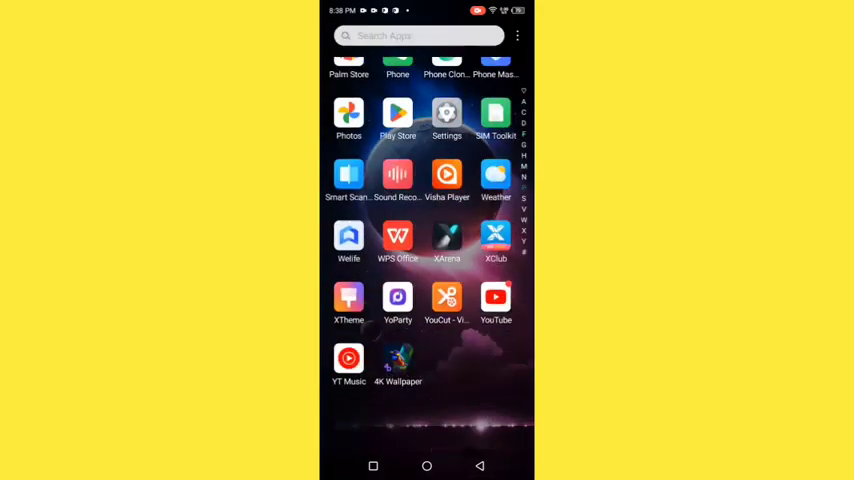
Scroll the app drawer and launch the Phone app to reach its call settings
scroll(down, 3)
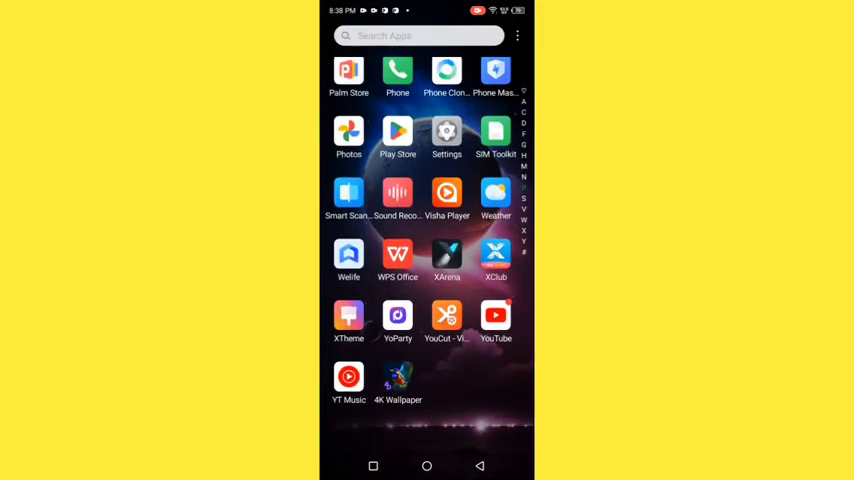
scroll(up, 3)
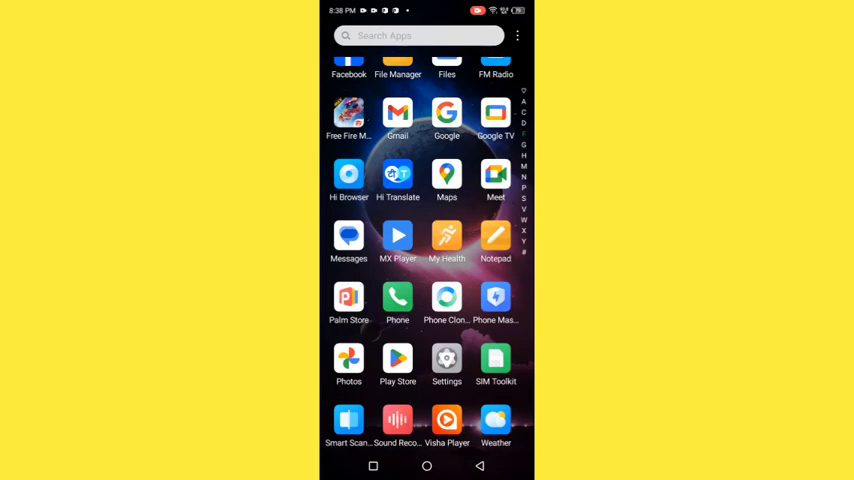
click(397, 300)
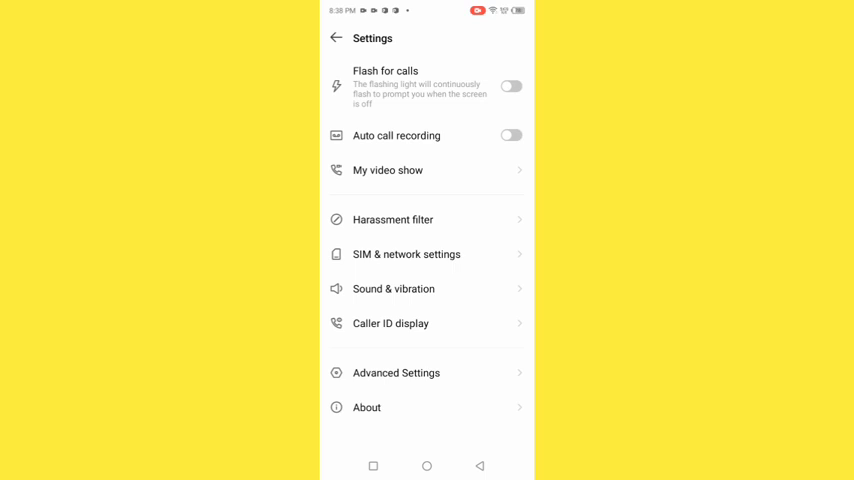
Switch Flash for calls on, and toggle Auto call recording on then back off
click(511, 85)
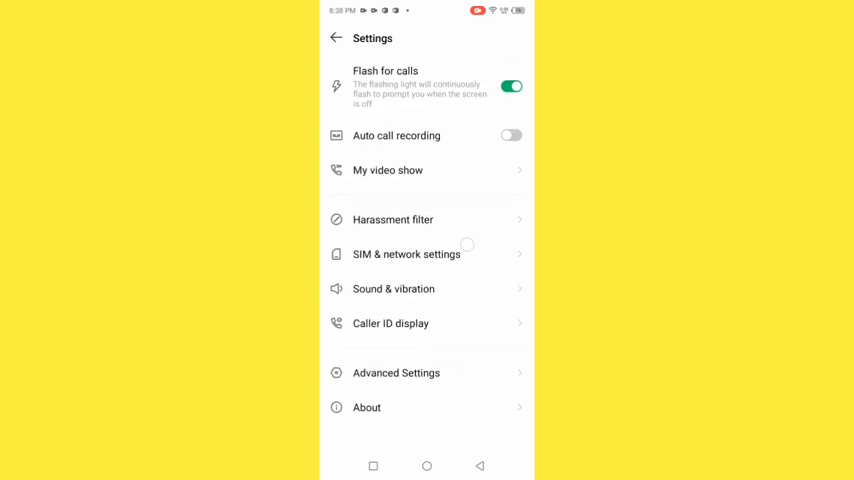
click(511, 85)
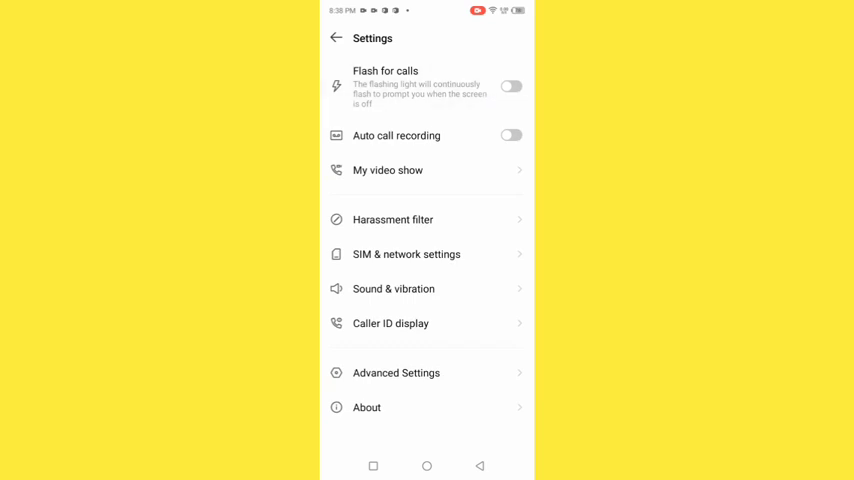
click(511, 86)
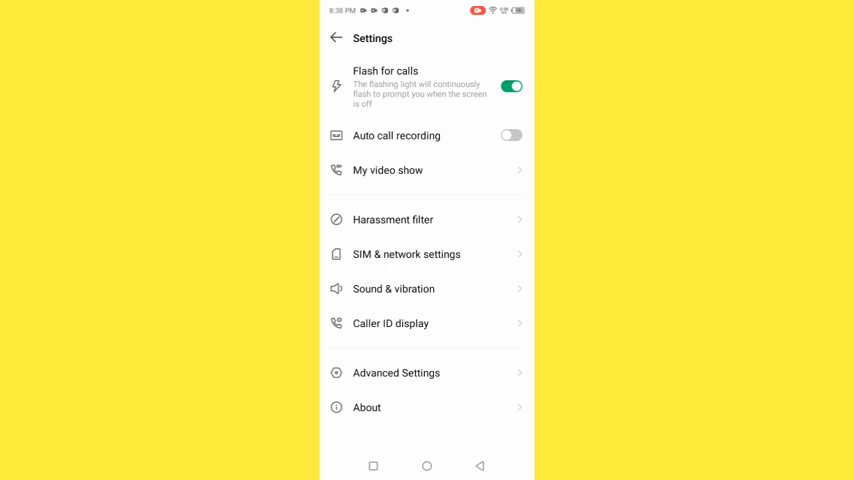
click(511, 135)
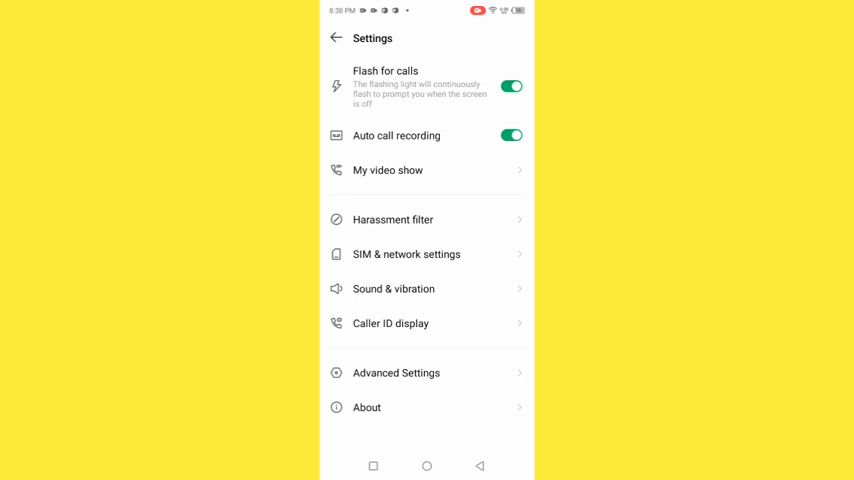
click(512, 135)
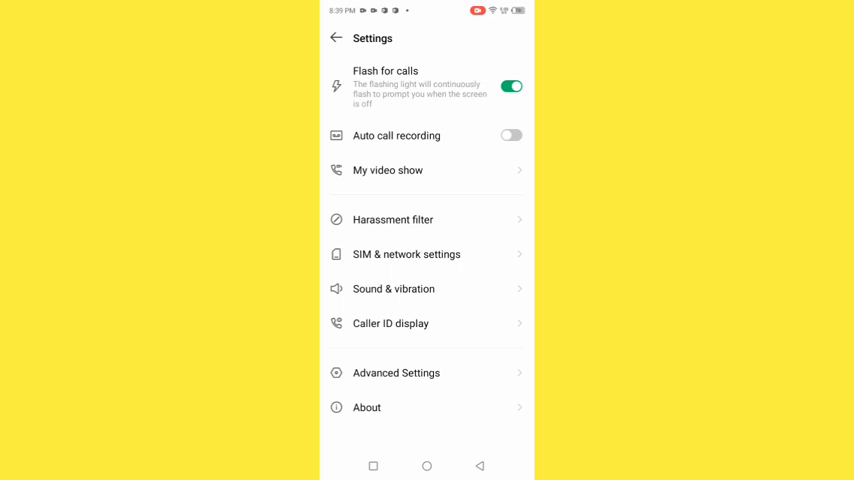